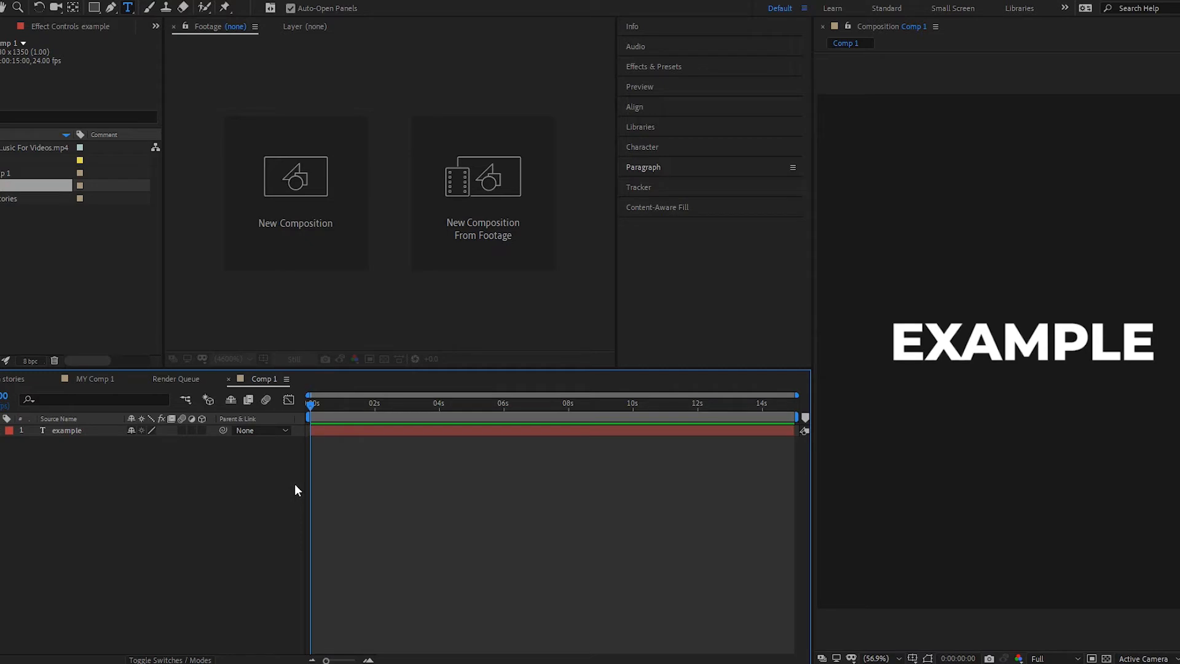
Step: Keyframe Source Text and change EXAMPLE to TEXT about one second later
click(13, 430)
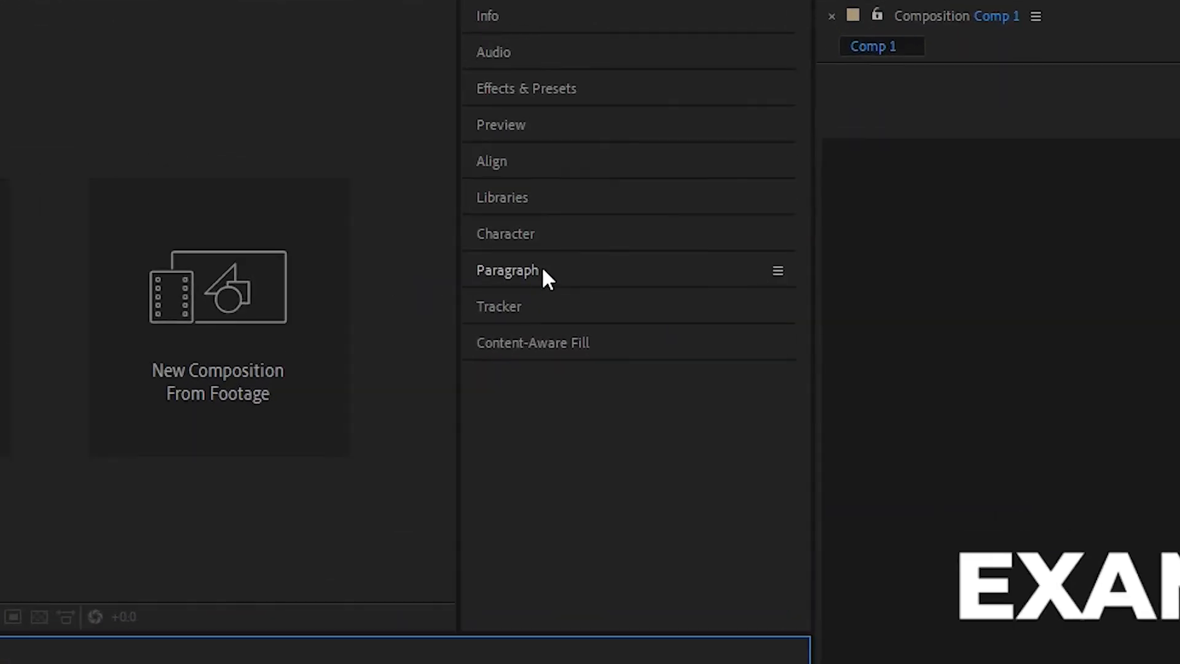
click(506, 269)
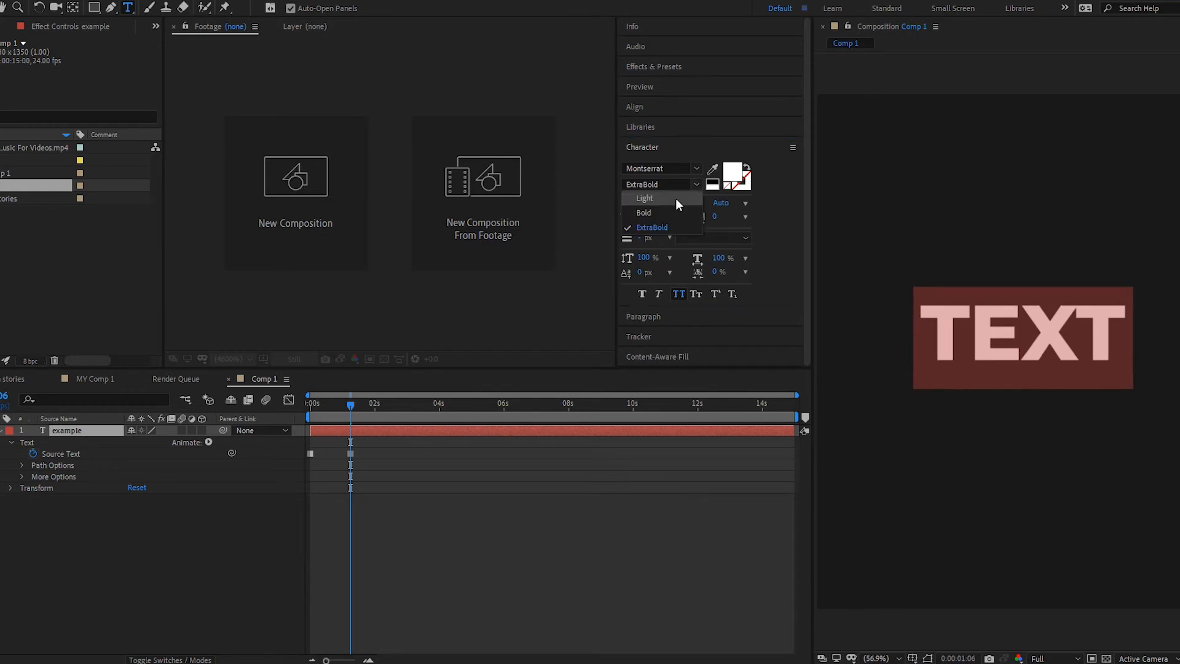
Step: Switch the TEXT wording from Montserrat ExtraBold to Montserrat Light
click(644, 198)
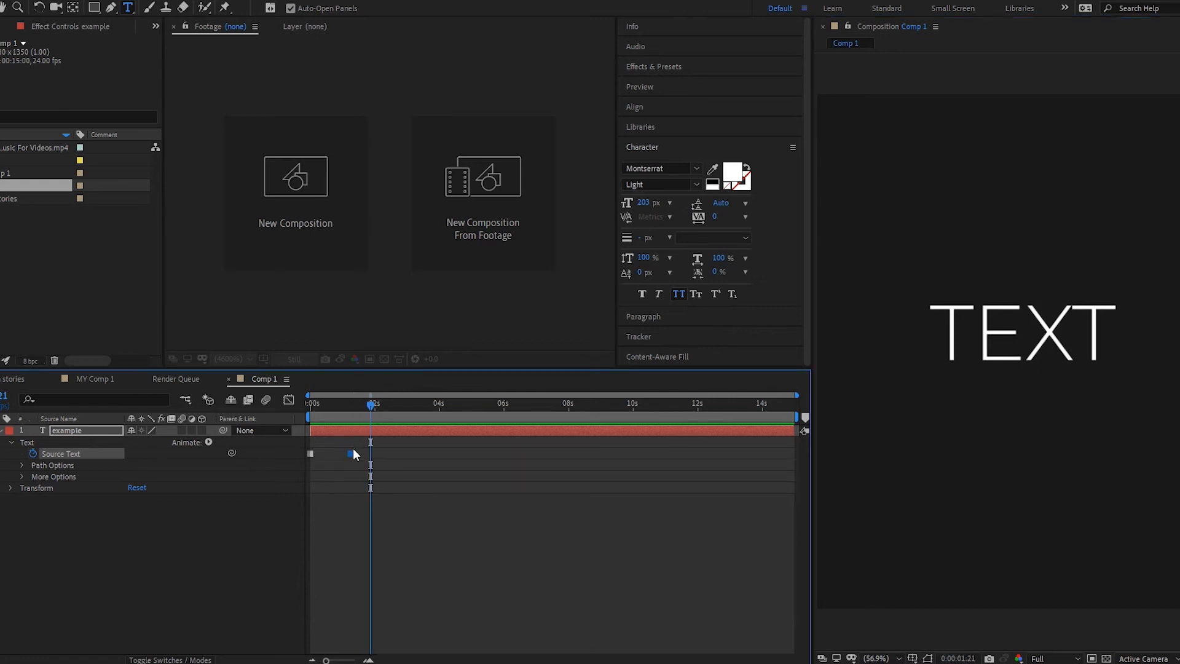
drag(370, 404, 344, 404)
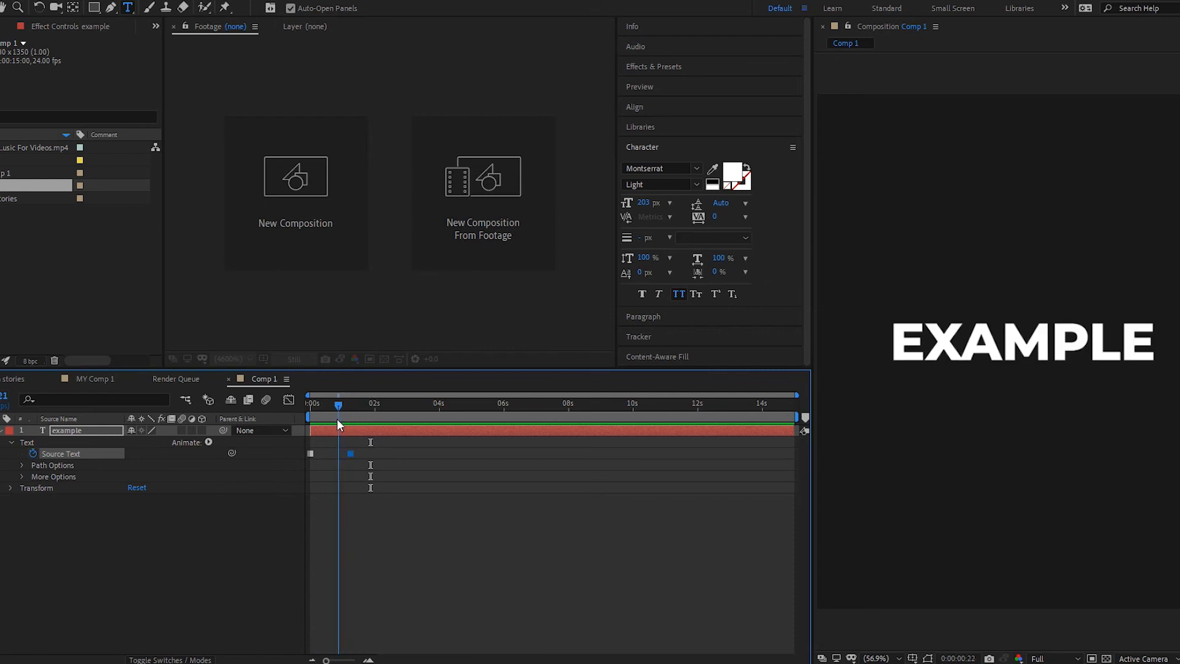
drag(338, 404, 328, 404)
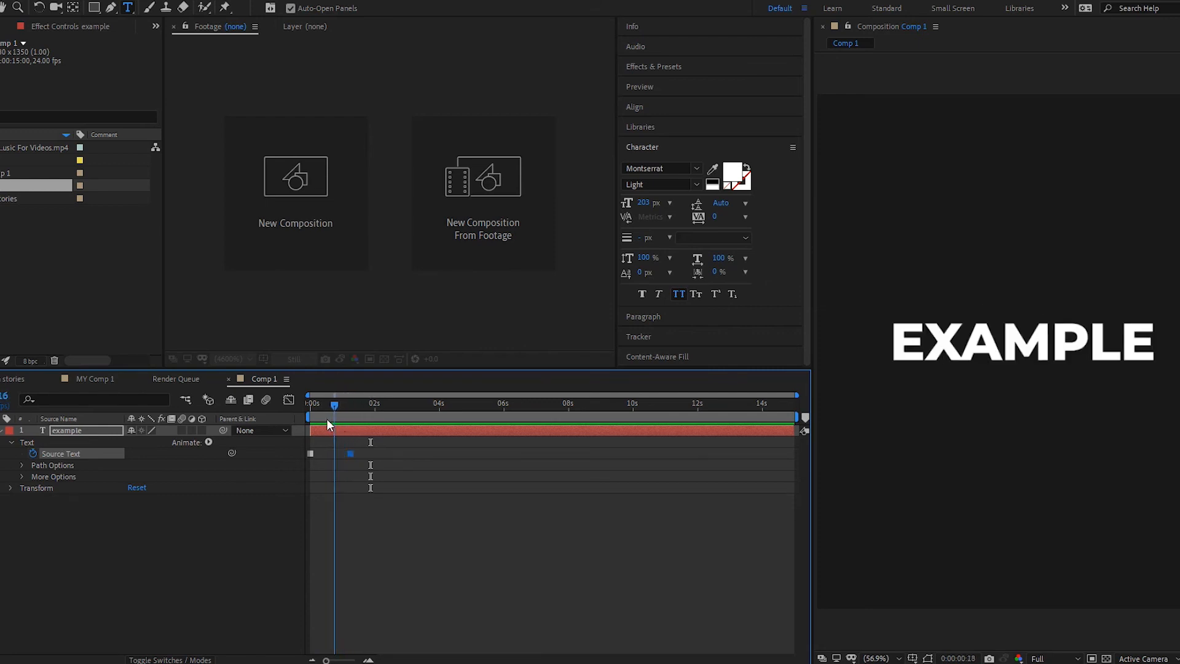